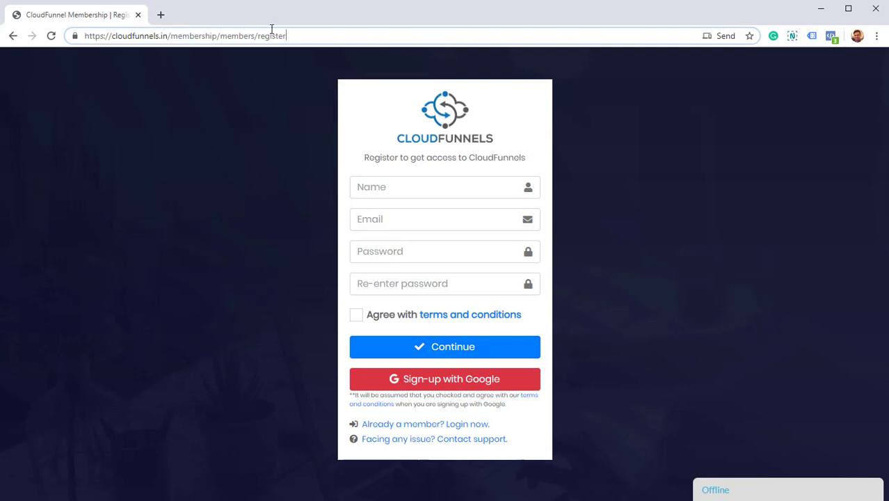
Sign up to CloudFunnels with 'Sign-up with Google', choosing the first listed Google account.
{"action": "double_click", "coordinate": [194, 35]}
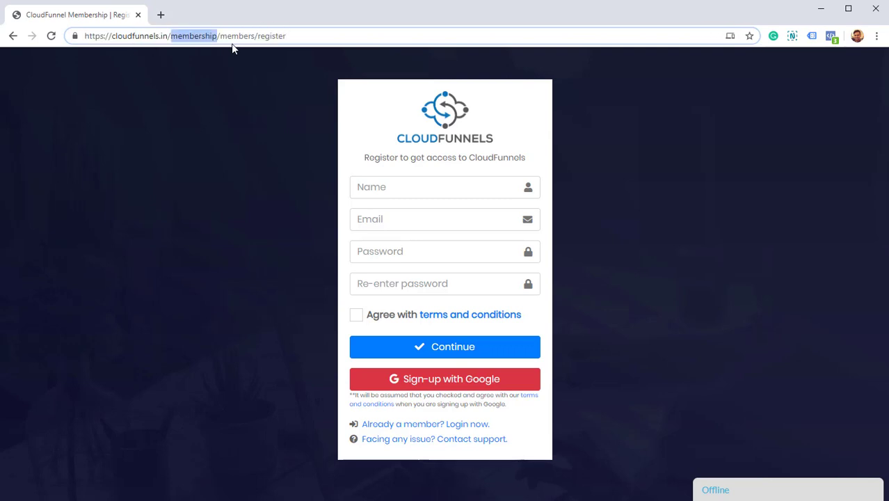
{"action": "double_click", "coordinate": [271, 35]}
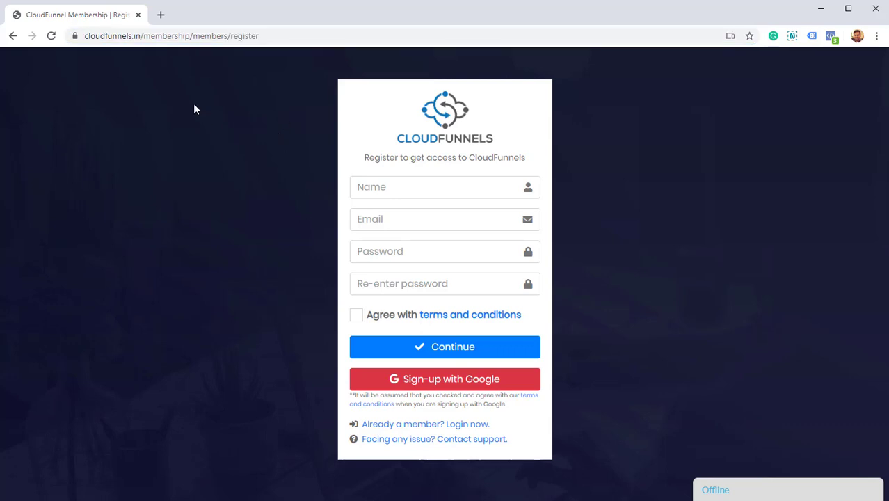
{"action": "mouse_move", "coordinate": [233, 101]}
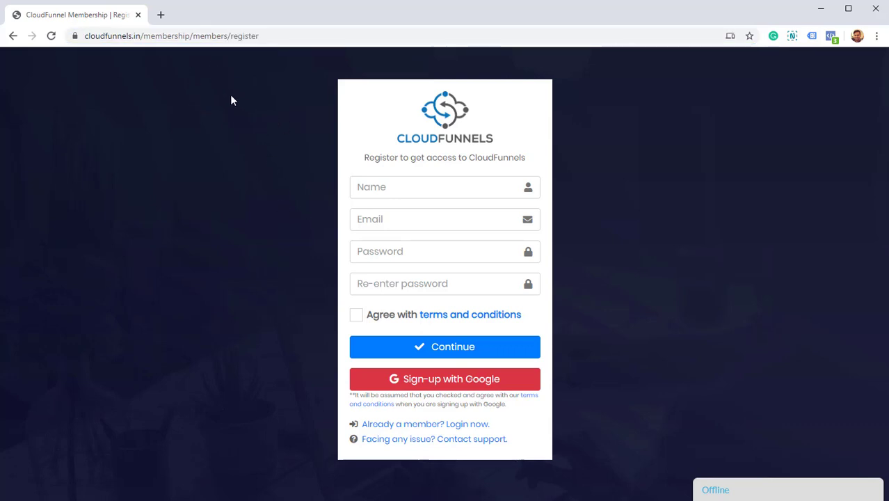
{"action": "mouse_move", "coordinate": [284, 205]}
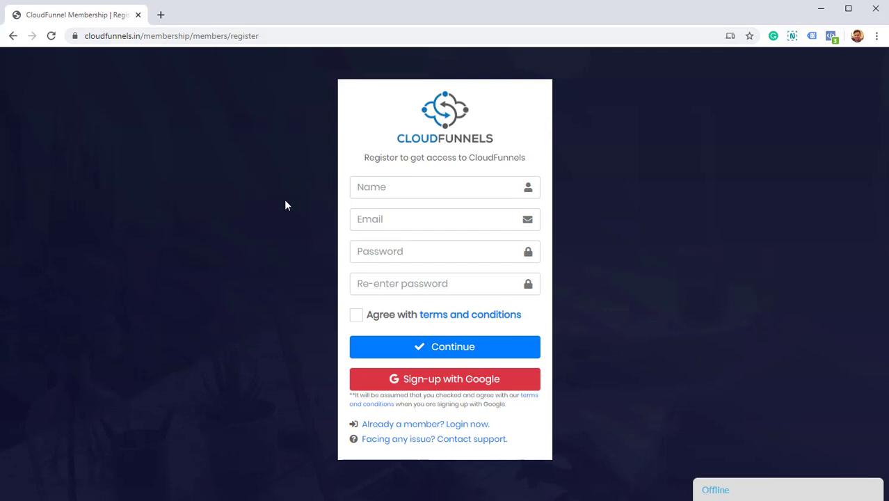
{"action": "mouse_move", "coordinate": [438, 208]}
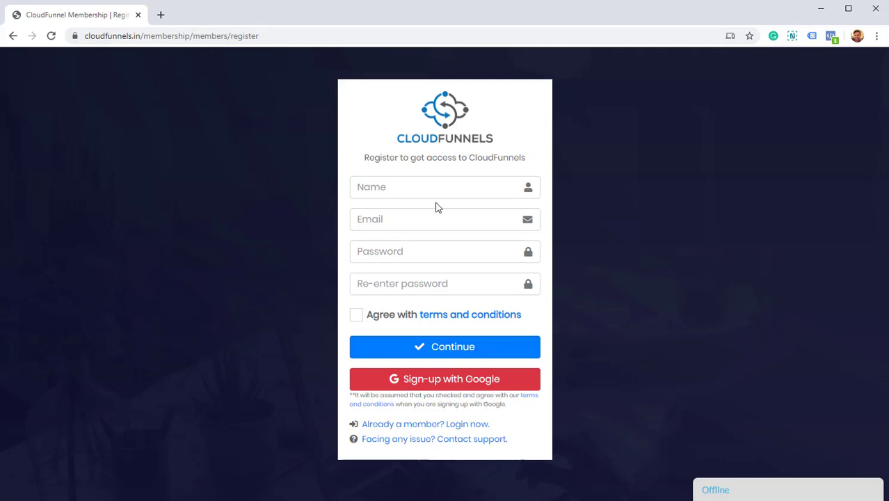
{"action": "left_click", "coordinate": [445, 186]}
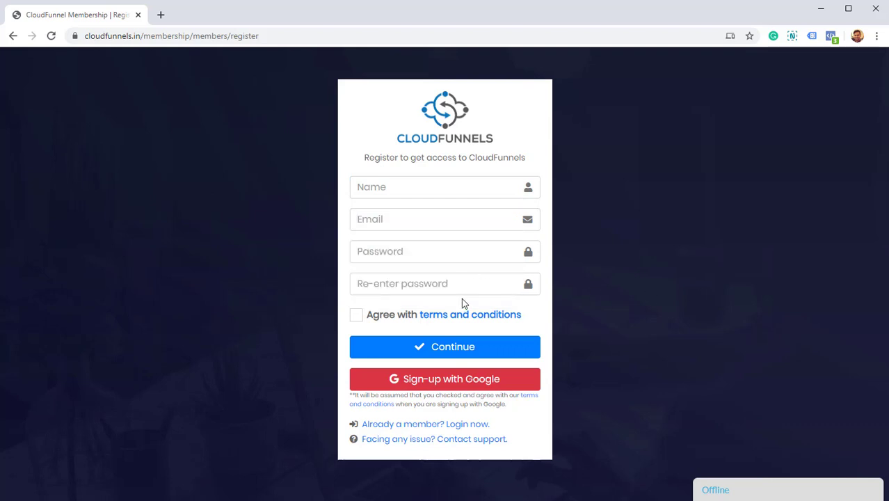
{"action": "mouse_move", "coordinate": [510, 409]}
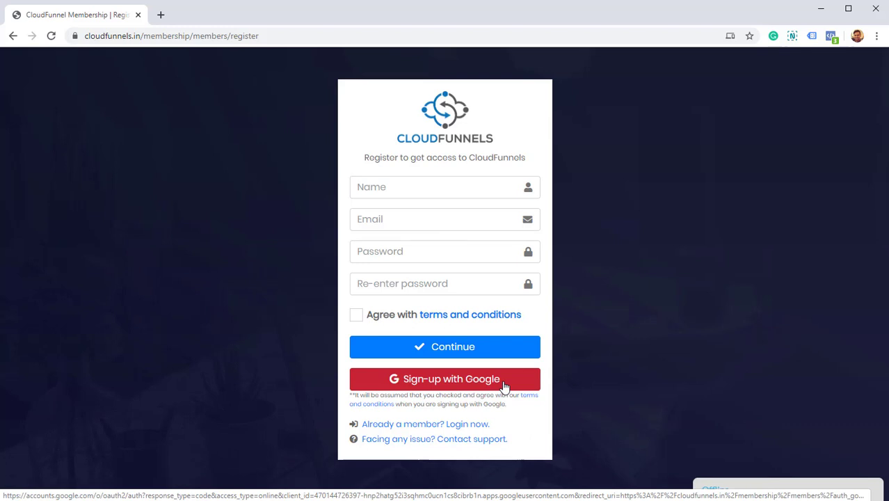
{"action": "left_click", "coordinate": [445, 378]}
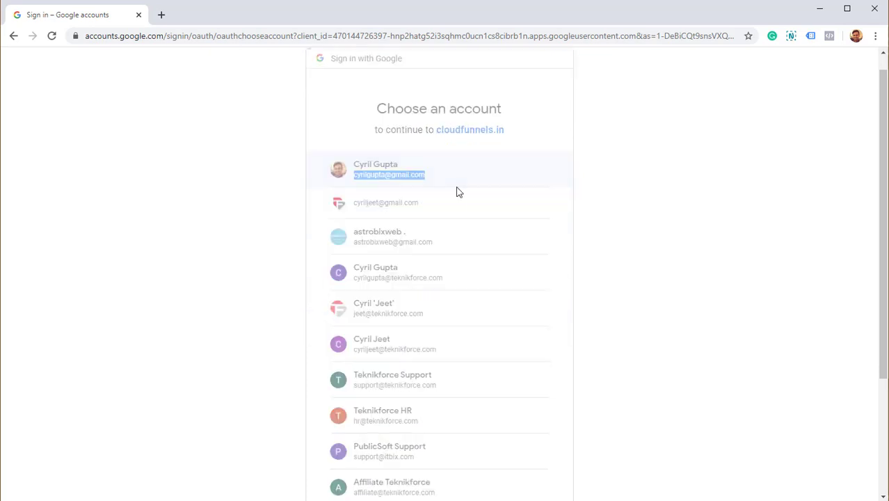
{"action": "left_click", "coordinate": [389, 169]}
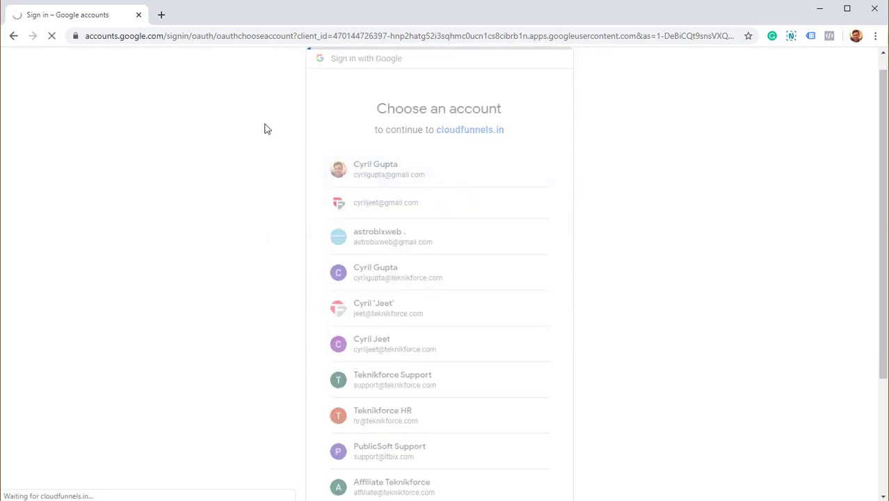
{"action": "left_click", "coordinate": [376, 169]}
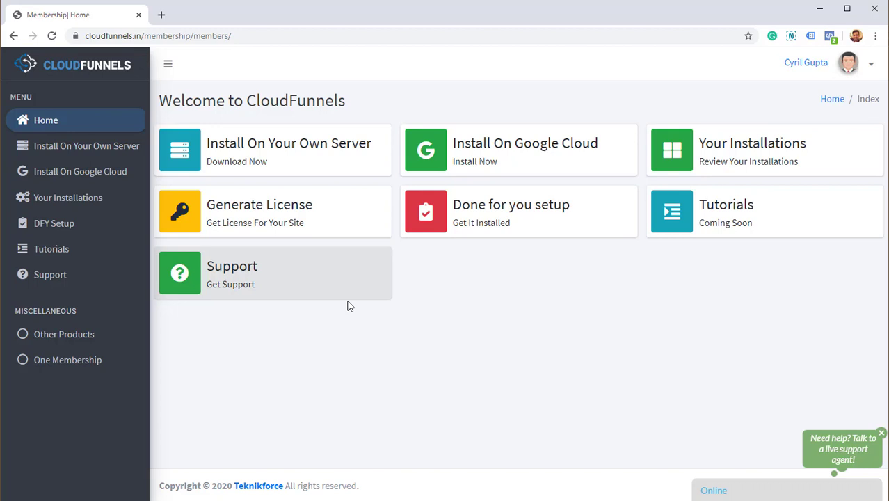
{"action": "mouse_move", "coordinate": [411, 348]}
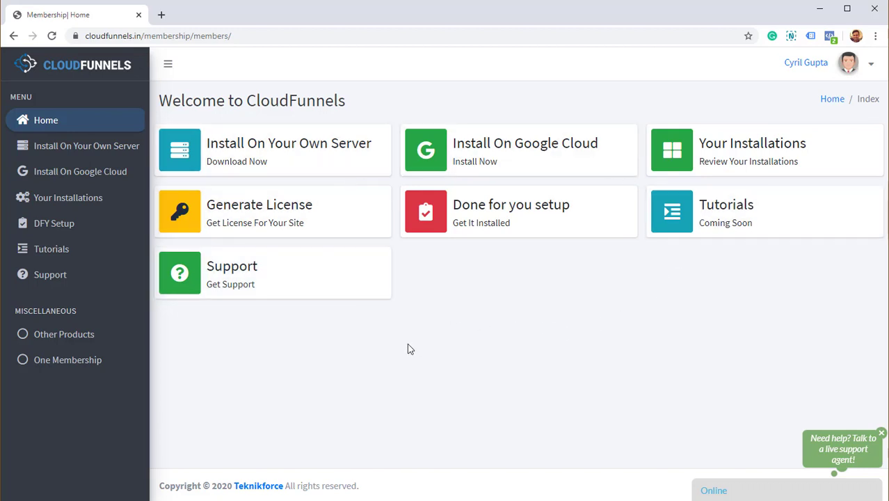
{"action": "mouse_move", "coordinate": [345, 163]}
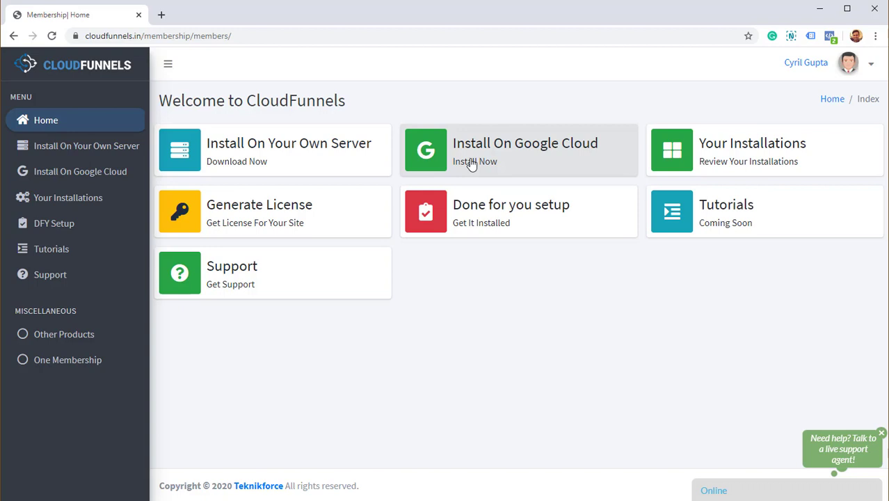
{"action": "mouse_move", "coordinate": [724, 160]}
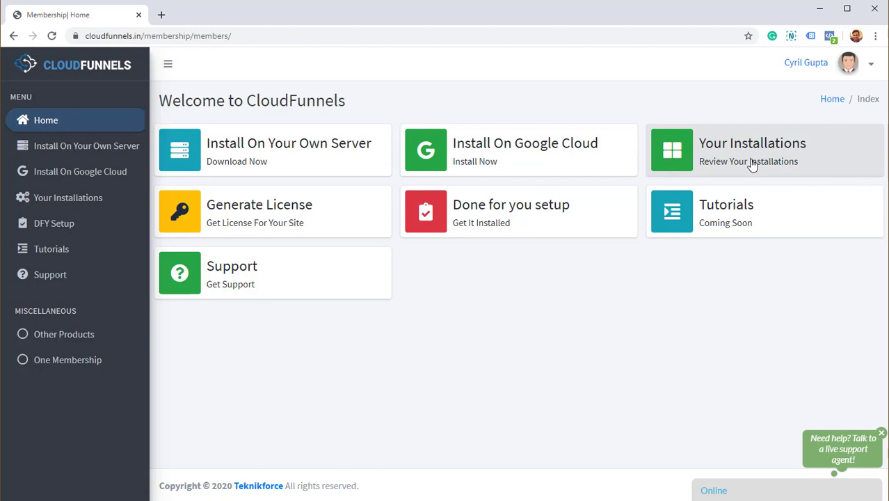
{"action": "mouse_move", "coordinate": [762, 150]}
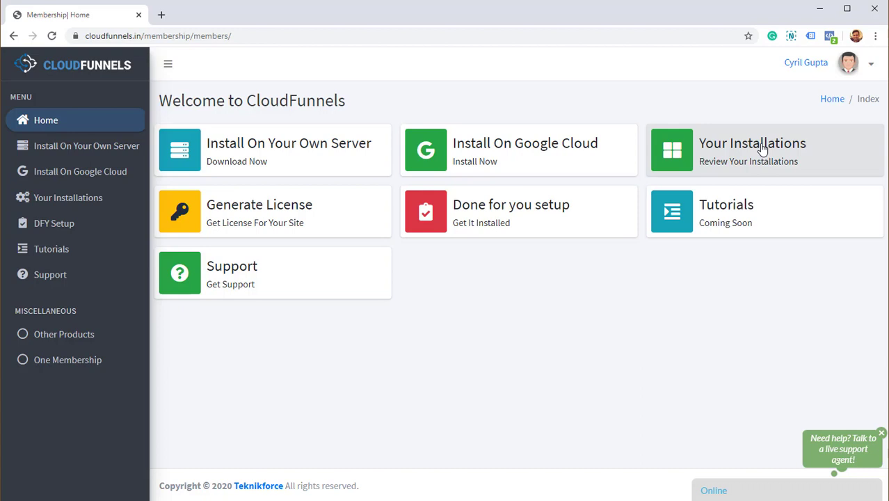
{"action": "mouse_move", "coordinate": [746, 158]}
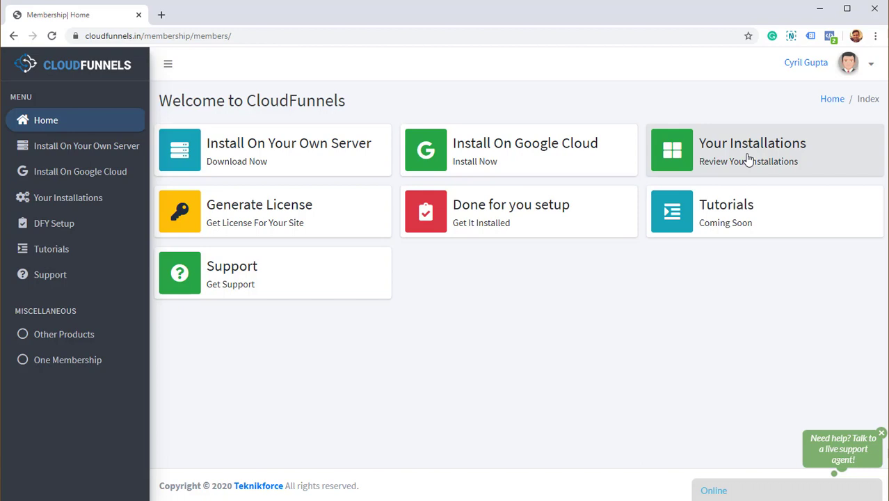
{"action": "mouse_move", "coordinate": [760, 147]}
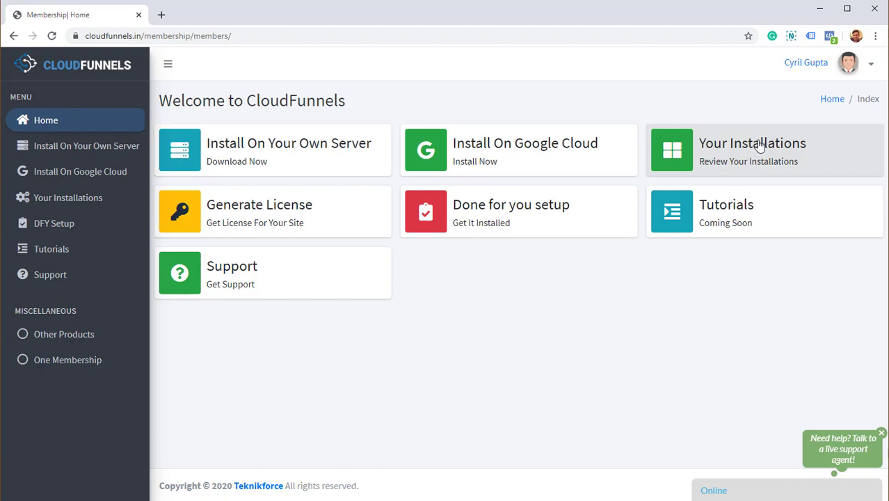
{"action": "mouse_move", "coordinate": [410, 292]}
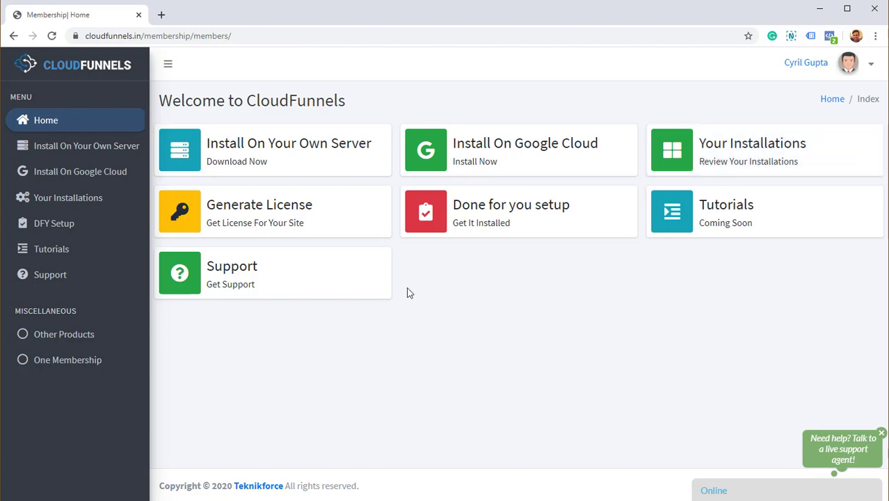
{"action": "mouse_move", "coordinate": [361, 224]}
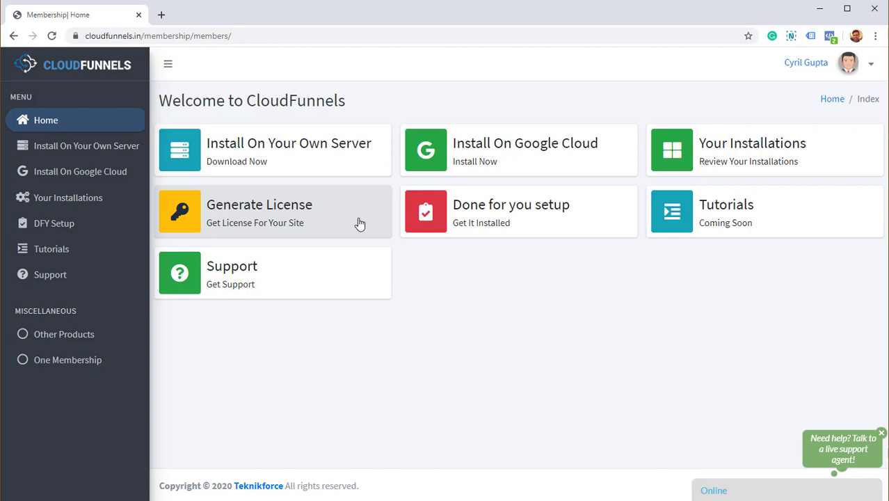
{"action": "left_click", "coordinate": [259, 205]}
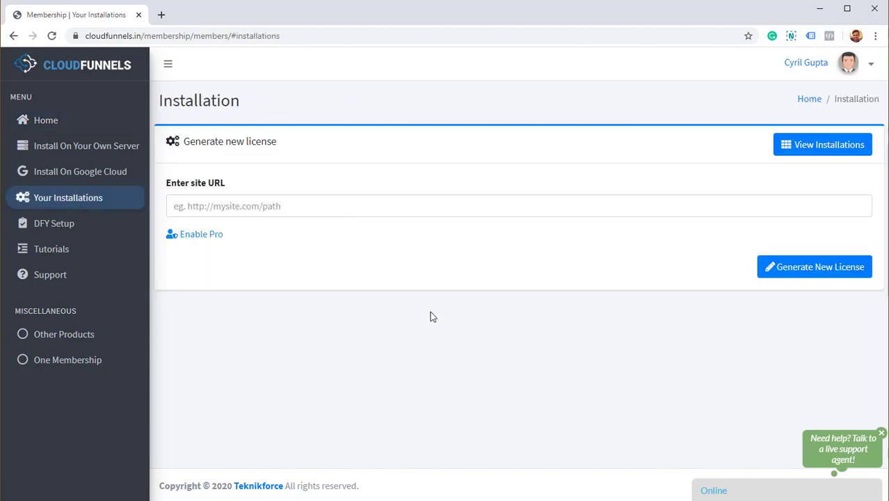
{"action": "right_click", "coordinate": [432, 316]}
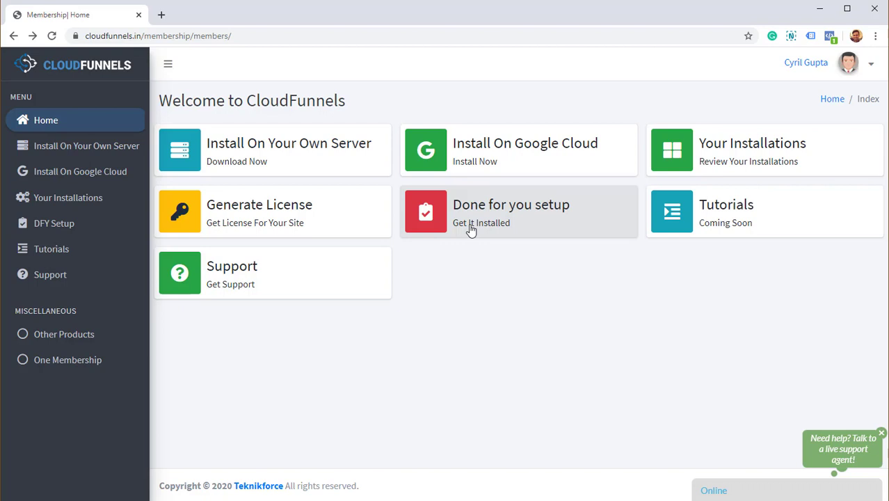
{"action": "mouse_move", "coordinate": [689, 213]}
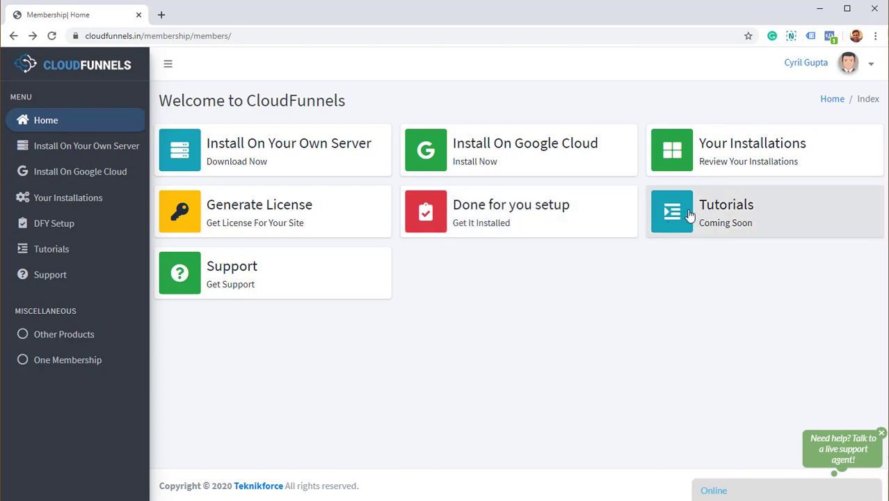
{"action": "mouse_move", "coordinate": [723, 222]}
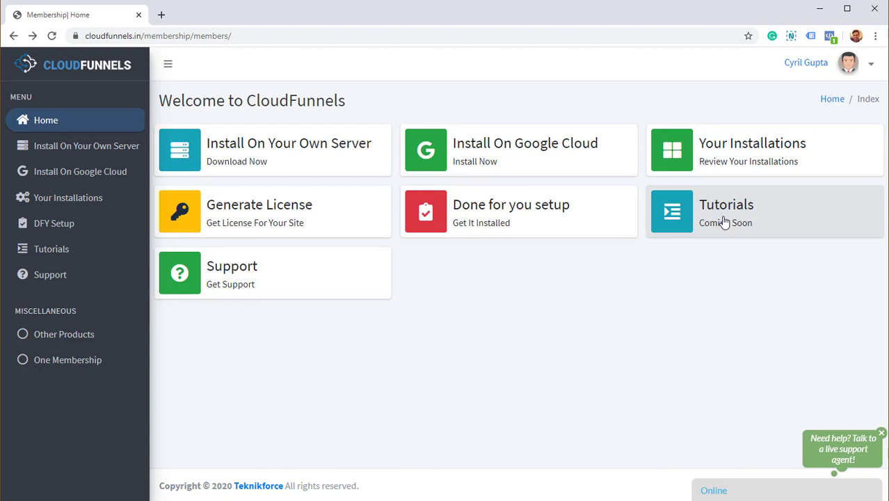
{"action": "mouse_move", "coordinate": [779, 219]}
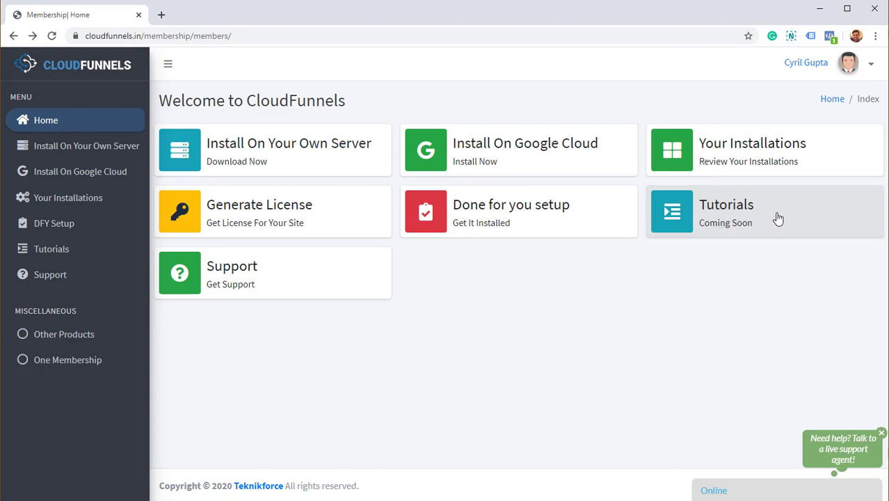
{"action": "mouse_move", "coordinate": [268, 315]}
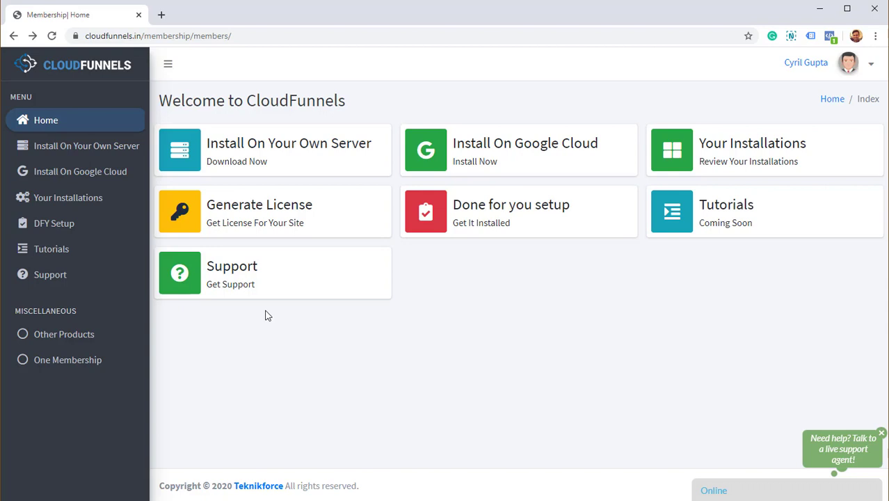
{"action": "mouse_move", "coordinate": [306, 302]}
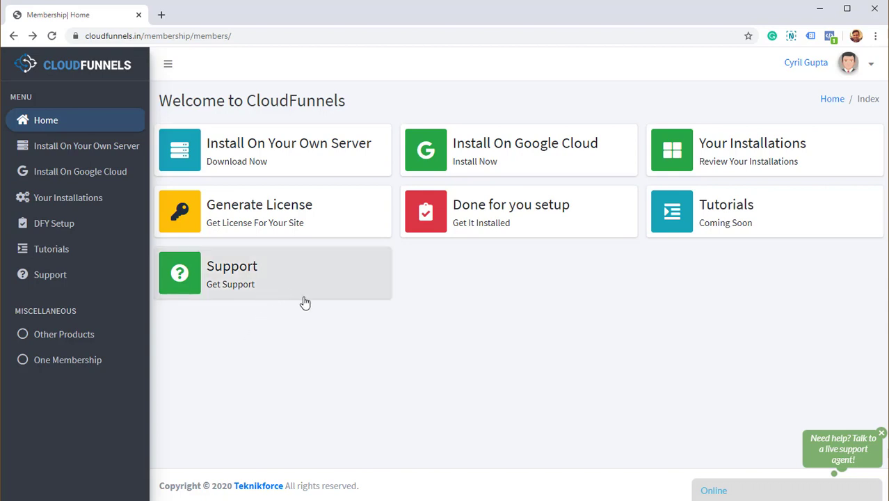
{"action": "mouse_move", "coordinate": [318, 297]}
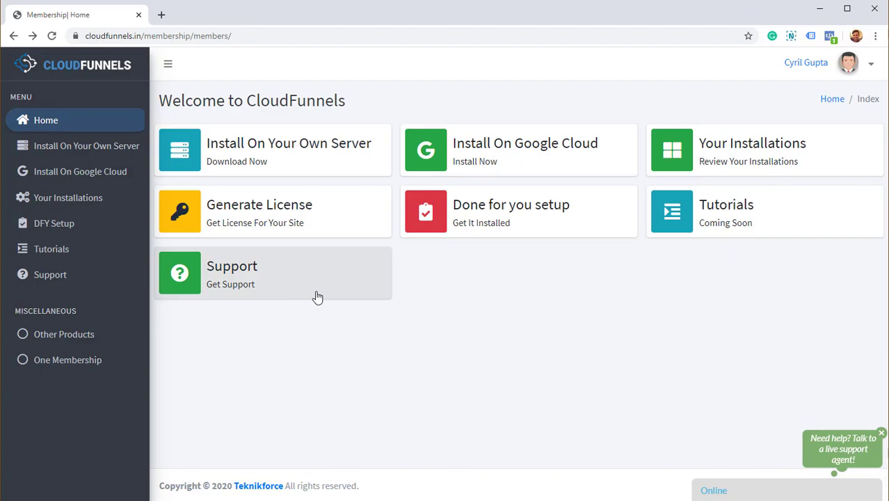